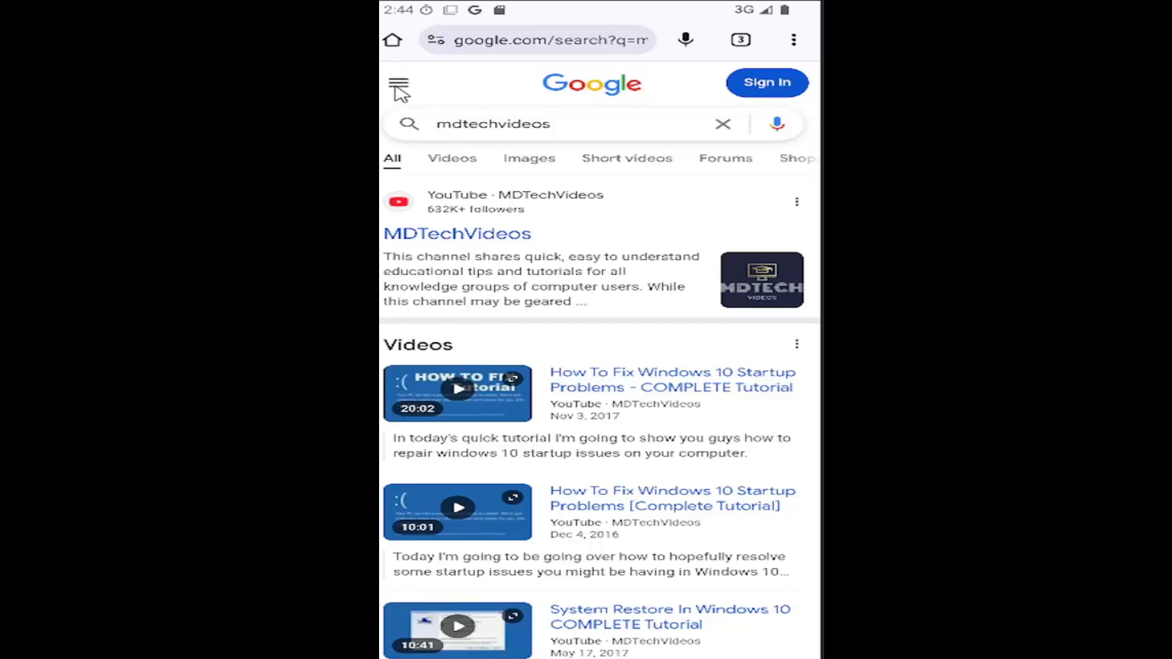
# - Bring up the search settings panel showing SafeSearch (blurring on), language and dark theme
pyautogui.click(398, 84)
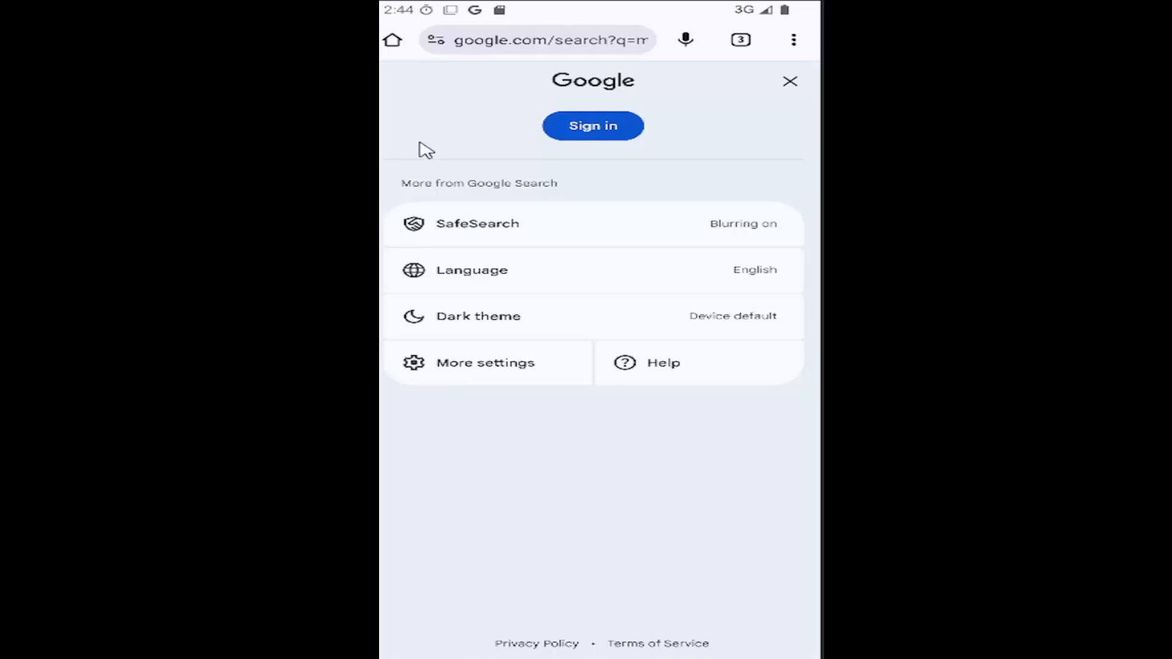
pyautogui.moveTo(523, 234)
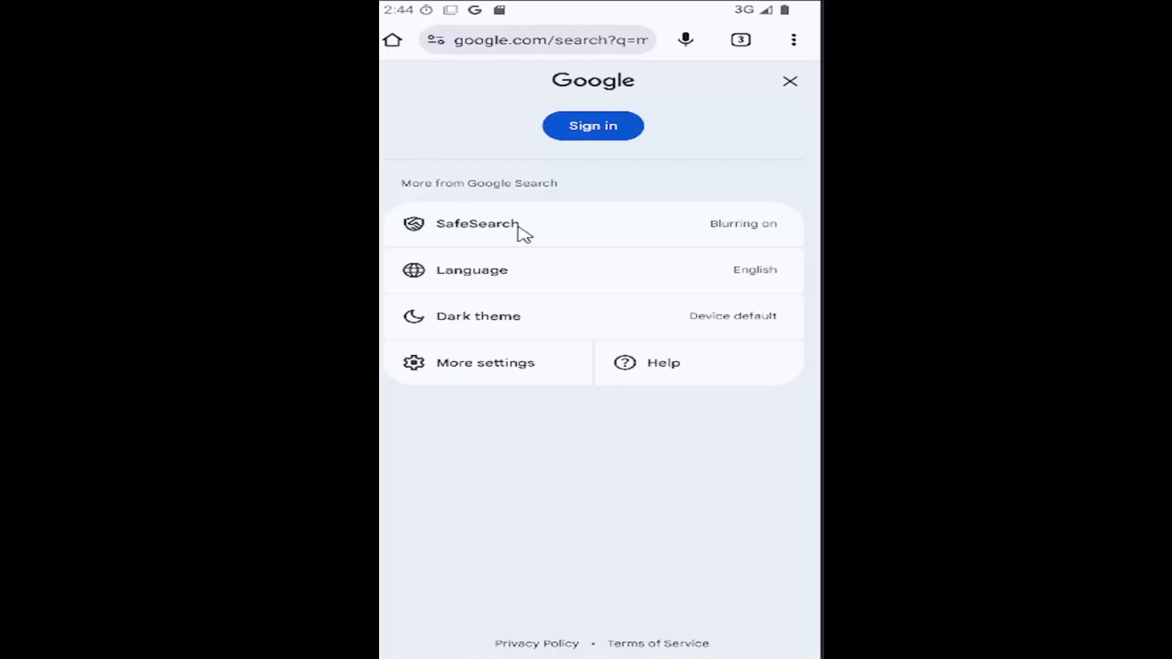
# - On the SafeSearch page, try the Off level, then restore Blur so blurring stays on
pyautogui.click(477, 224)
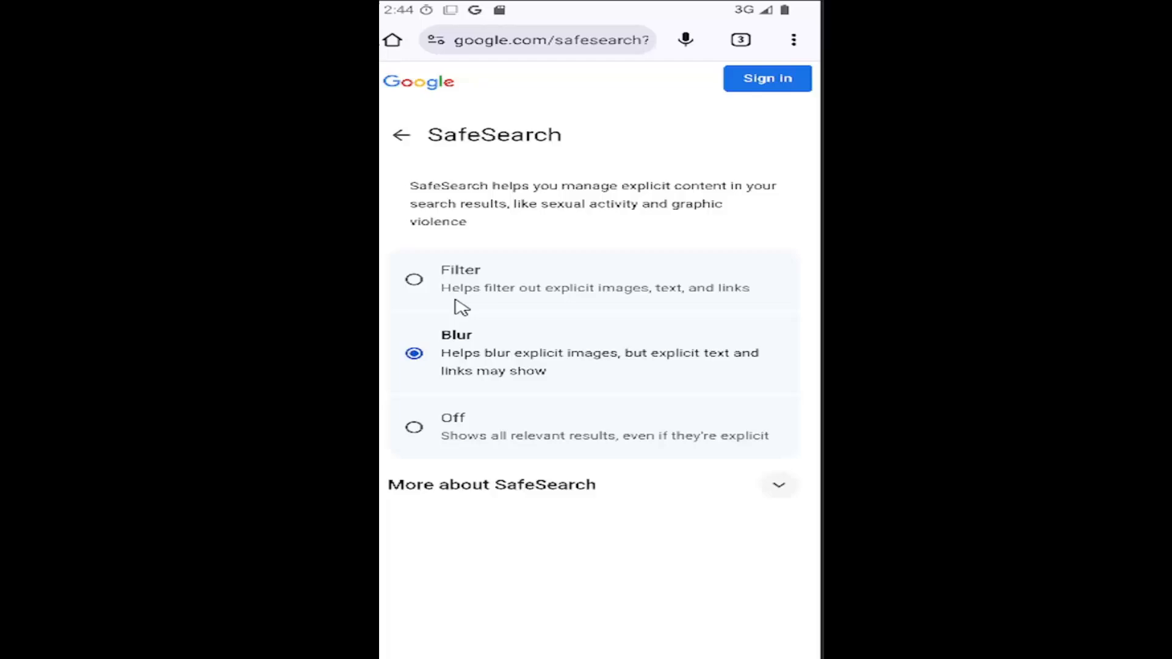
pyautogui.click(414, 427)
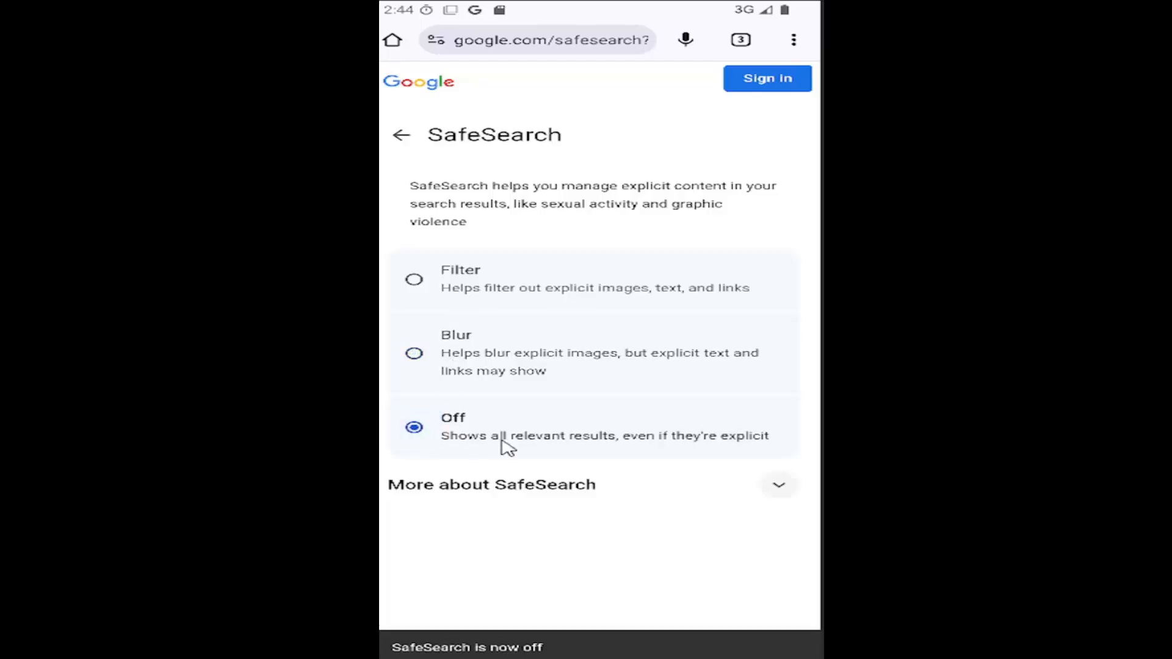
pyautogui.moveTo(648, 448)
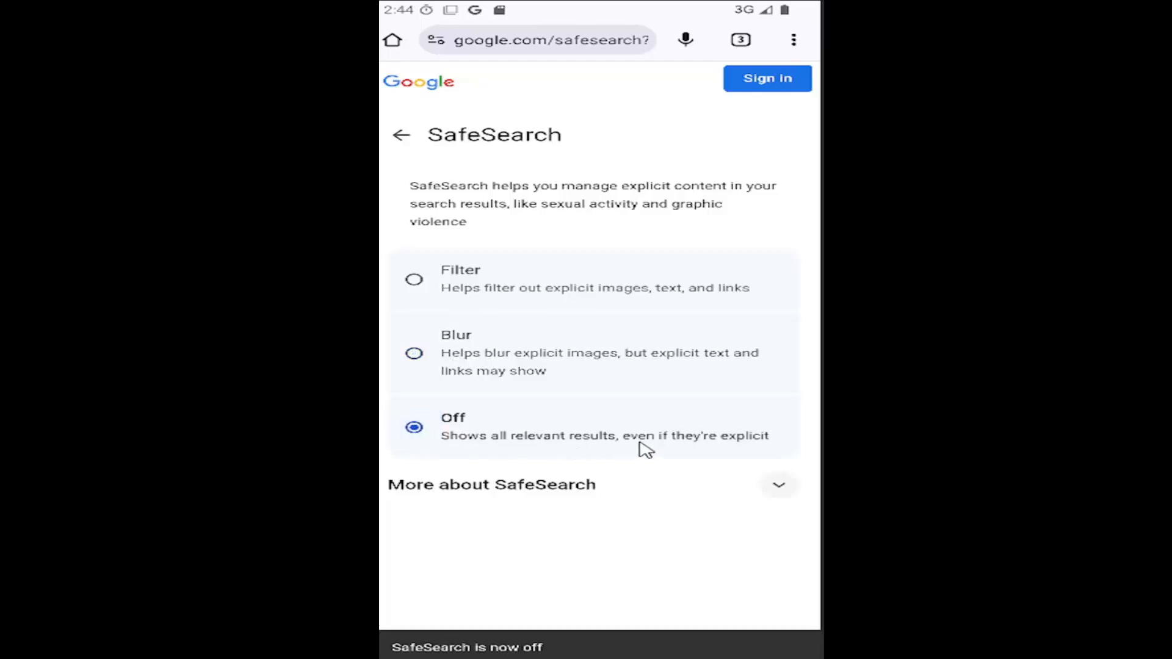
pyautogui.click(414, 352)
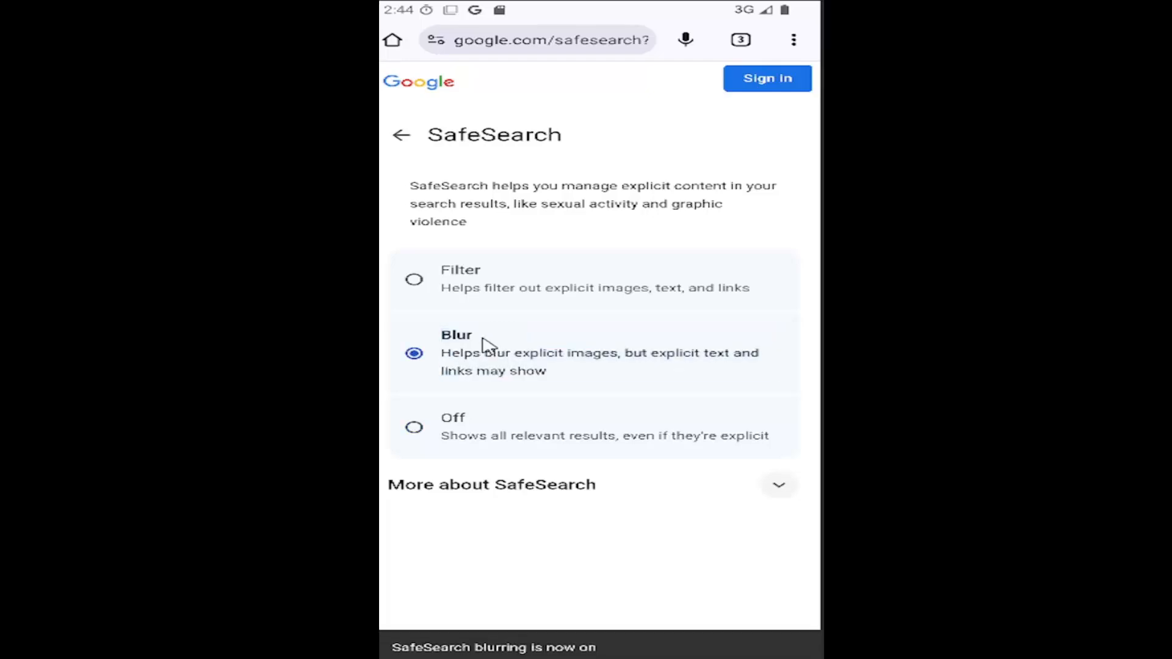
pyautogui.moveTo(506, 396)
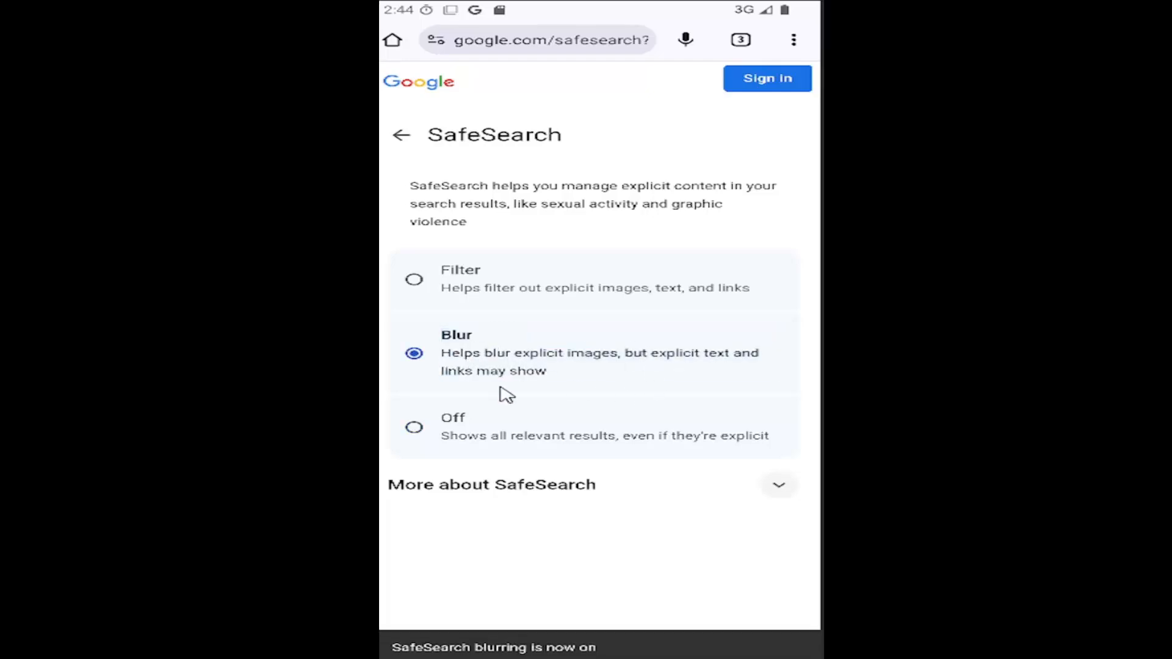
pyautogui.moveTo(455, 391)
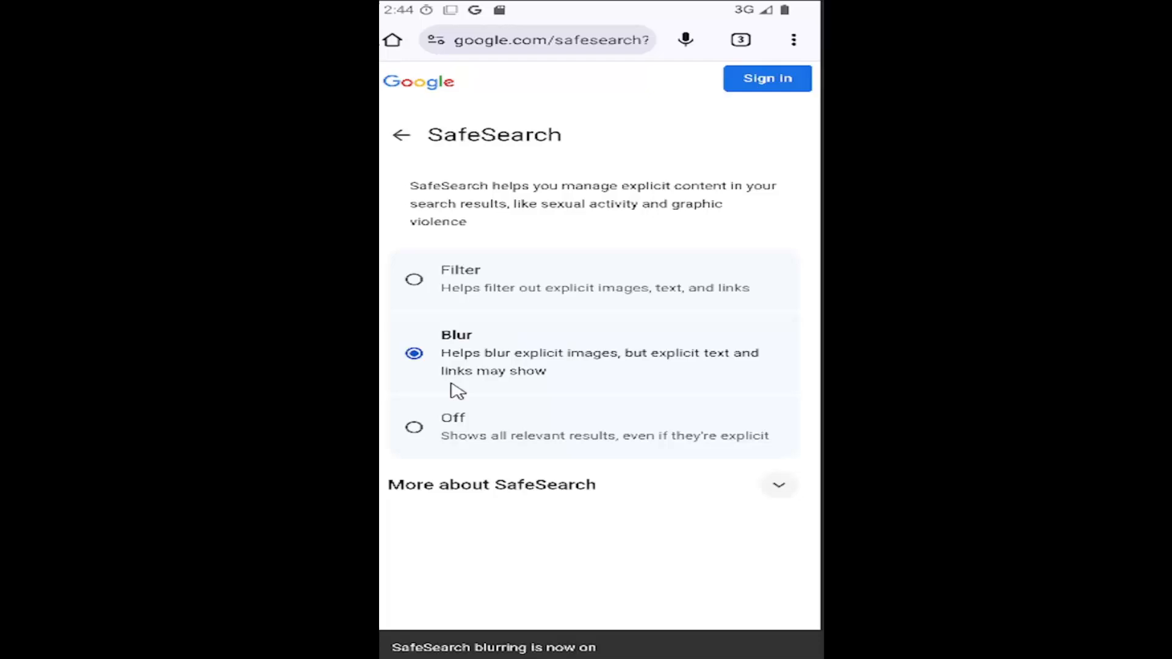
pyautogui.moveTo(557, 394)
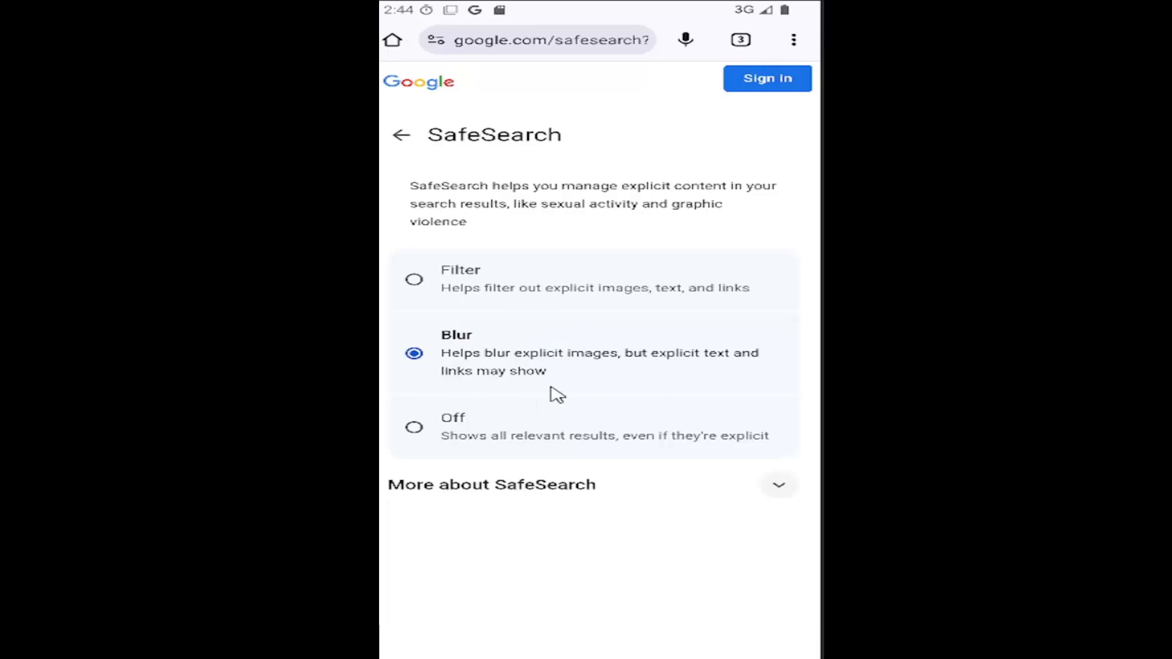
pyautogui.moveTo(467, 292)
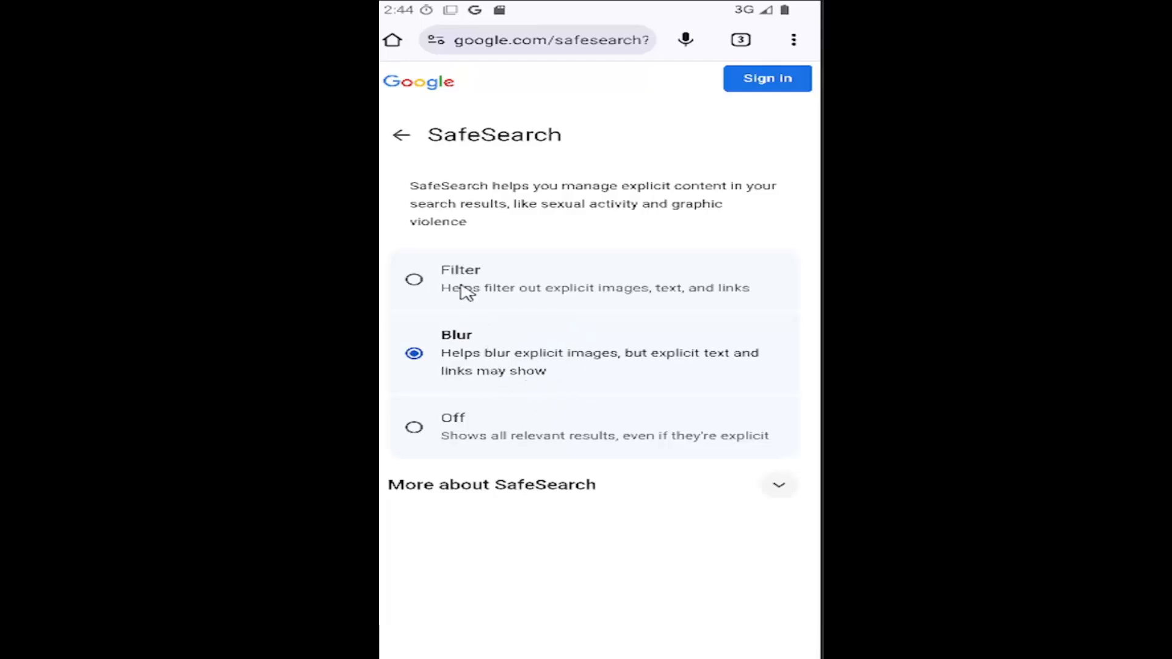
# - Set SafeSearch to Filter and go back to the mdtechvideos search results
pyautogui.click(414, 279)
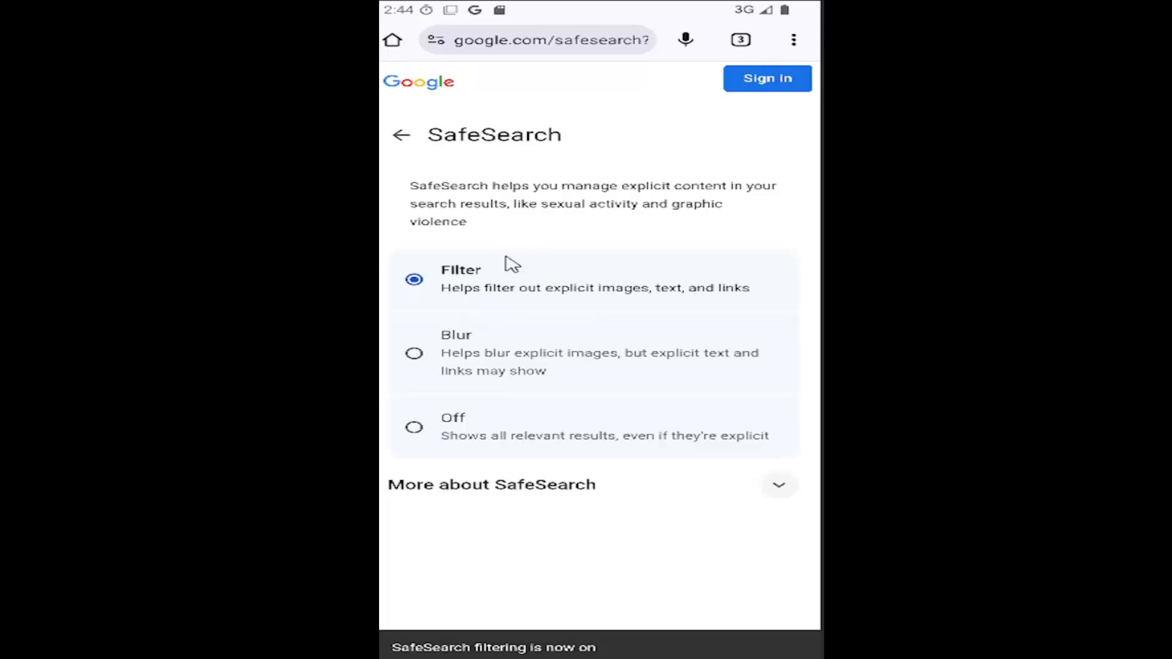
pyautogui.moveTo(479, 187)
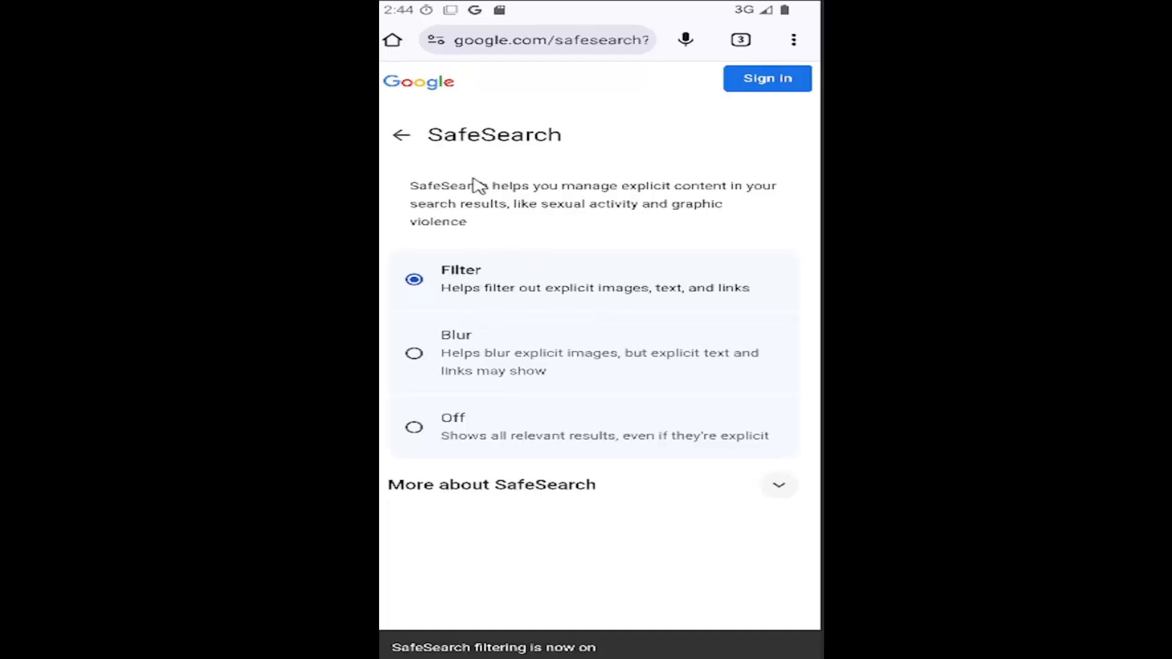
pyautogui.moveTo(460, 281)
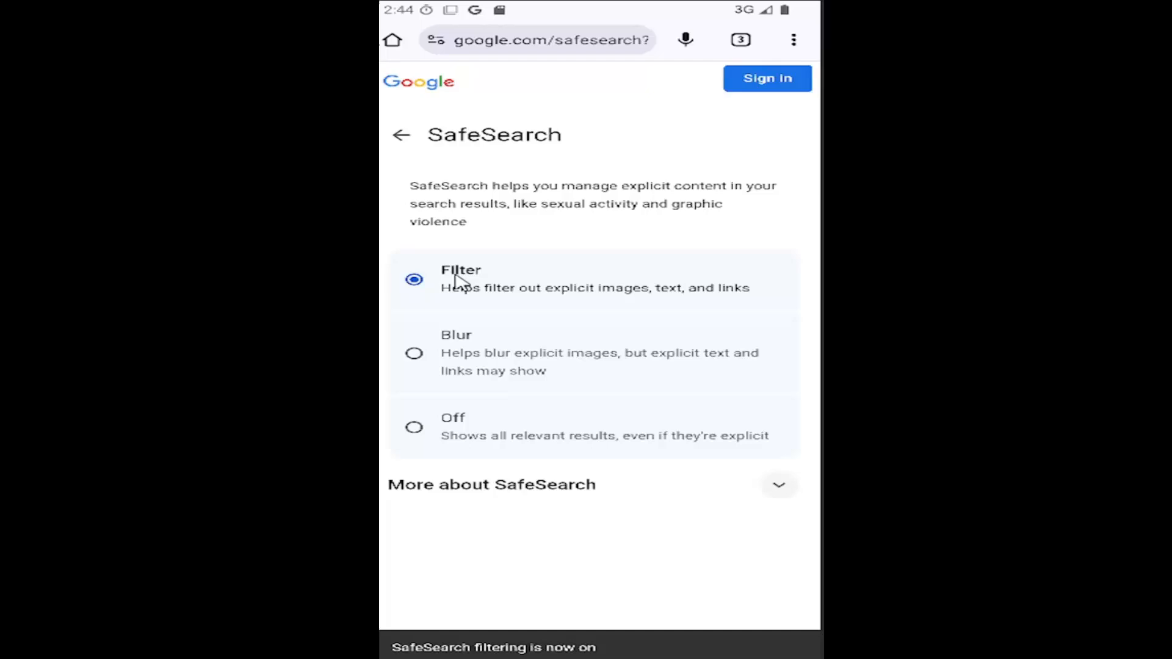
pyautogui.moveTo(404, 142)
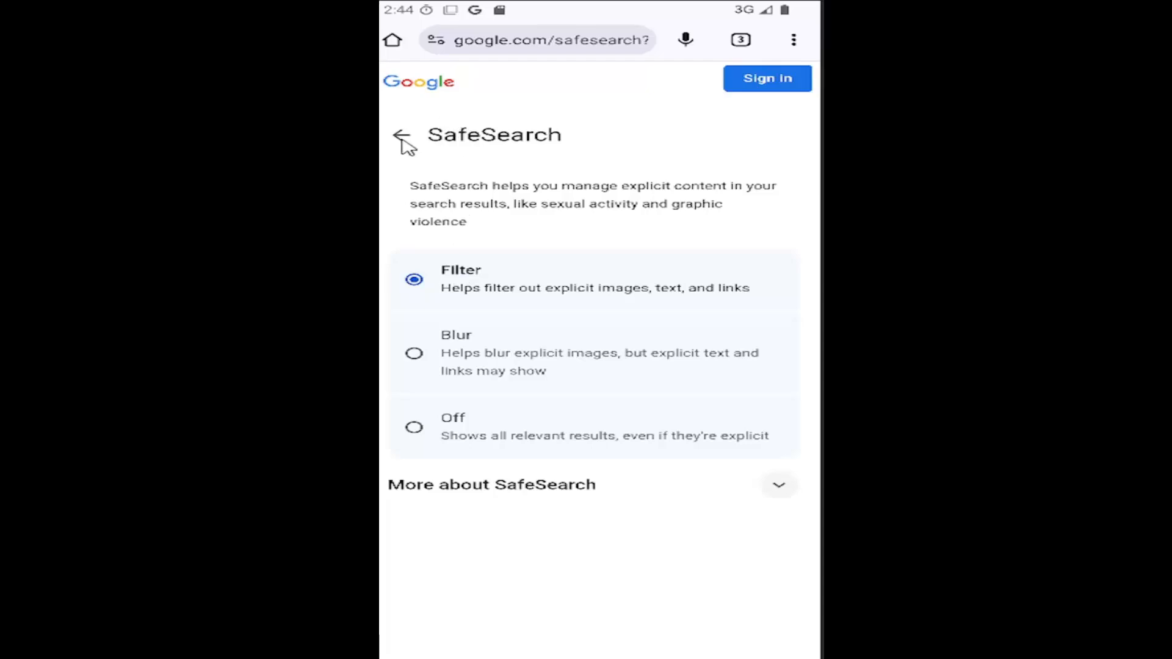
pyautogui.click(402, 137)
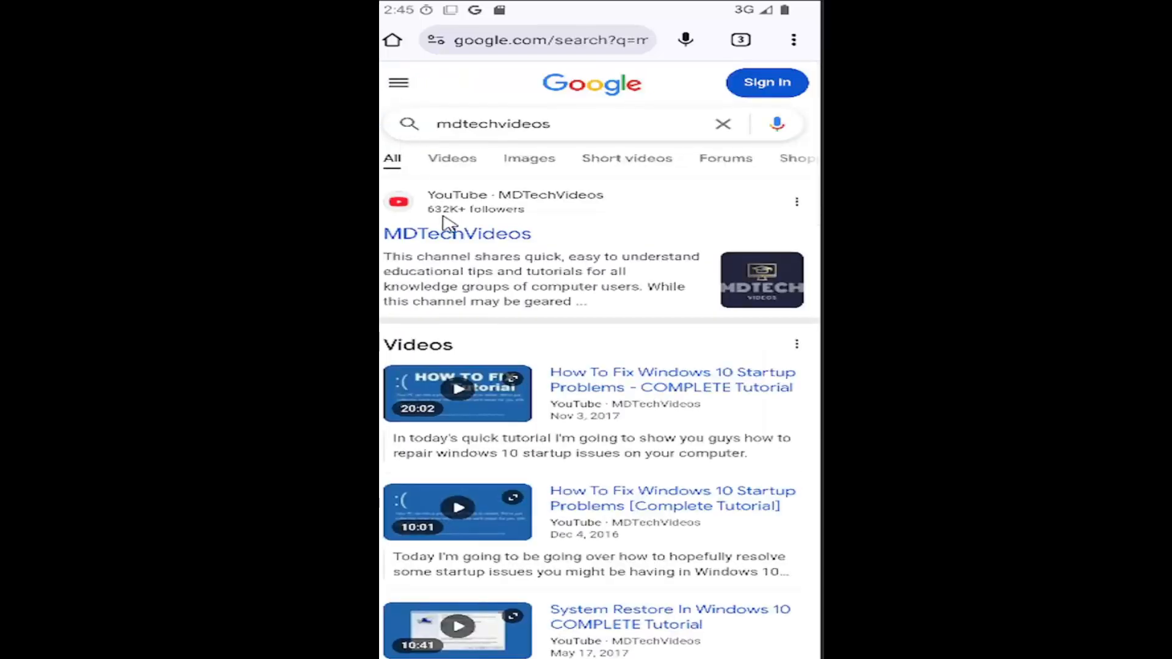